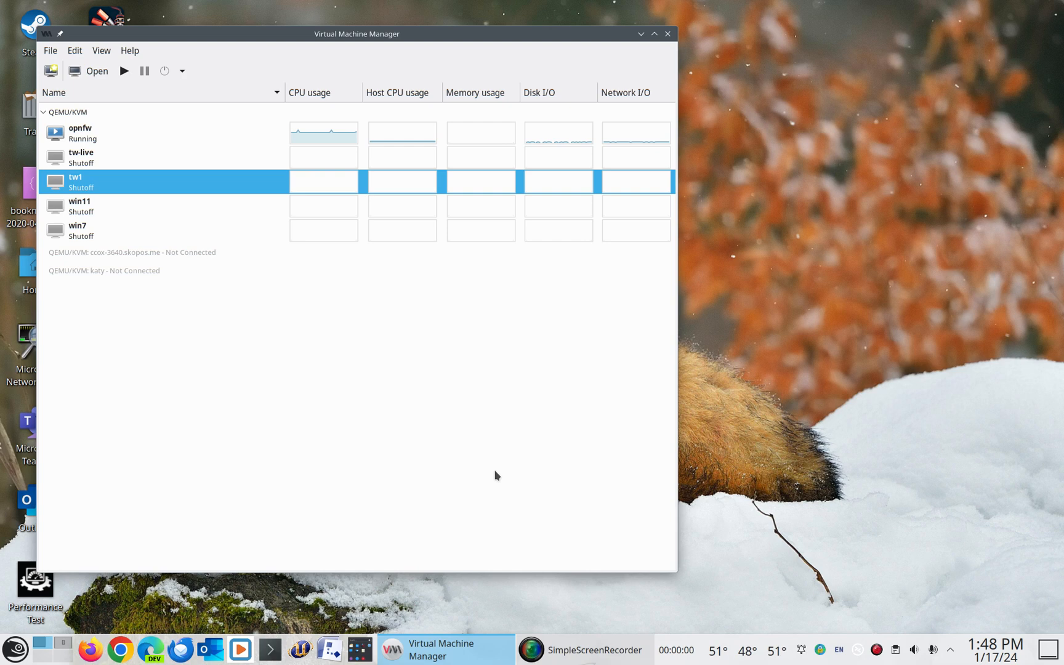
{"action": "mouse_move", "coordinate": [306, 330]}
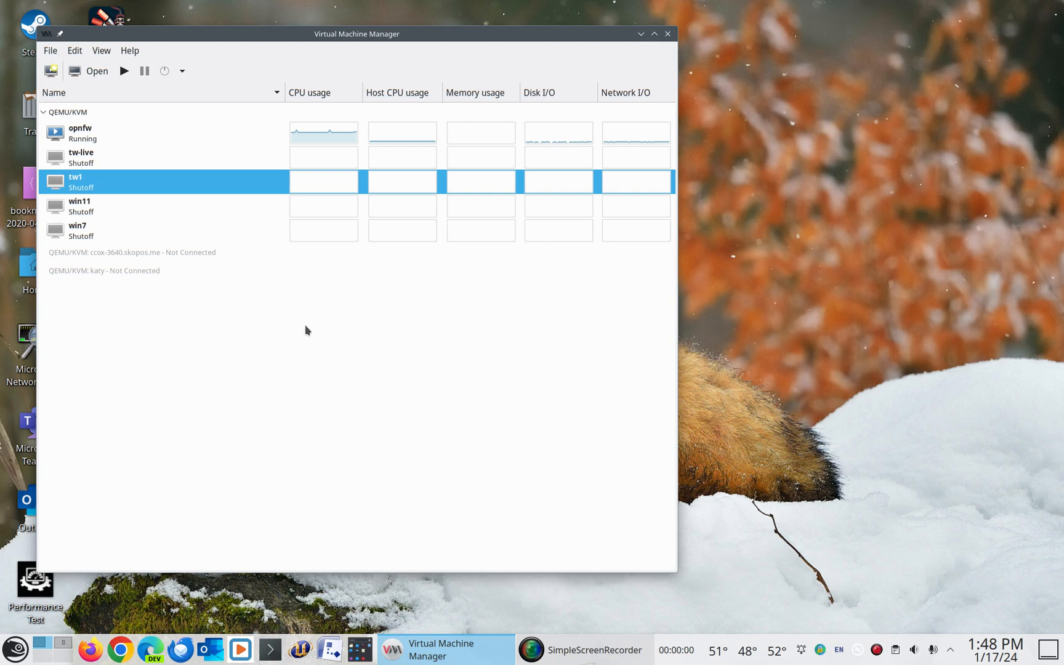
Run the tw1 virtual machine from its context menu and open its console window
{"action": "right_click", "coordinate": [75, 181]}
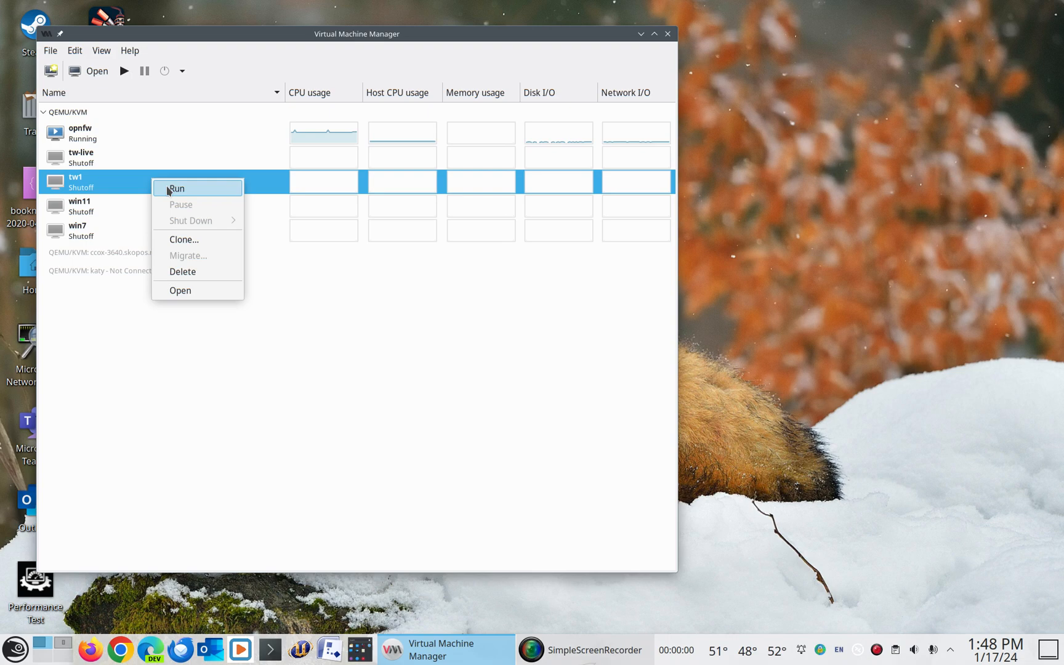
{"action": "left_click", "coordinate": [176, 189]}
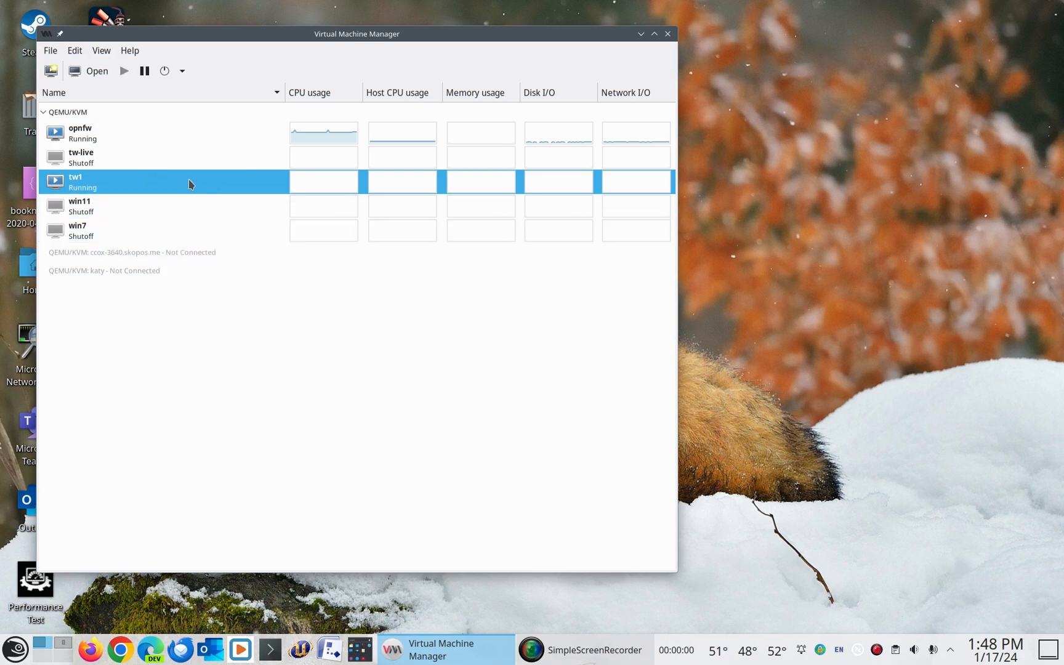
{"action": "double_click", "coordinate": [163, 181]}
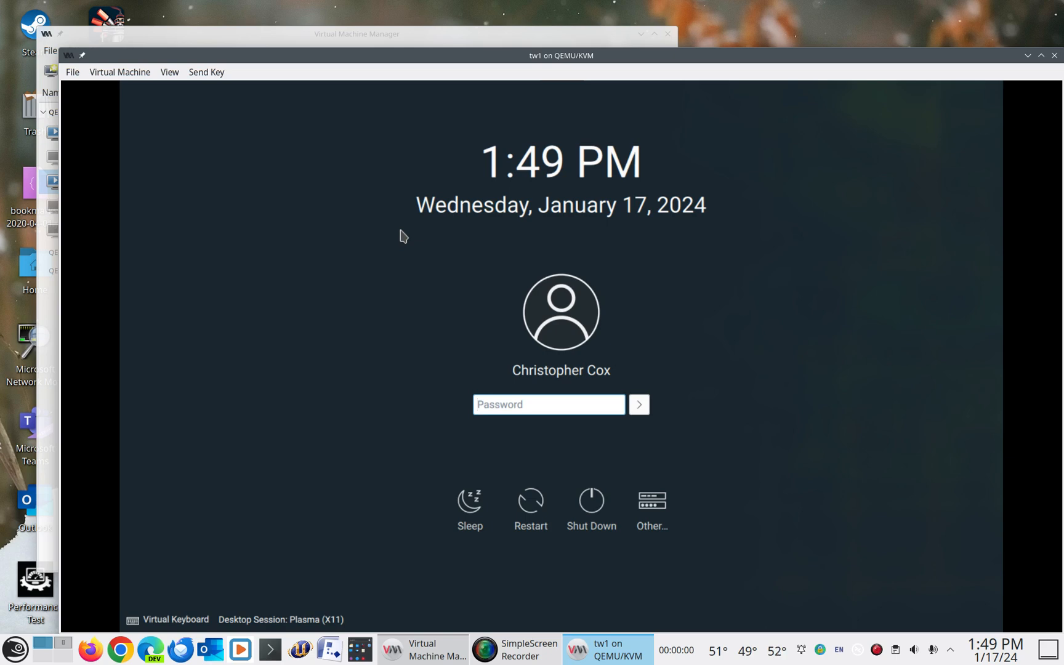
Enter the login password and sign in to the tw1 guest's Plasma desktop
{"action": "left_click", "coordinate": [548, 404]}
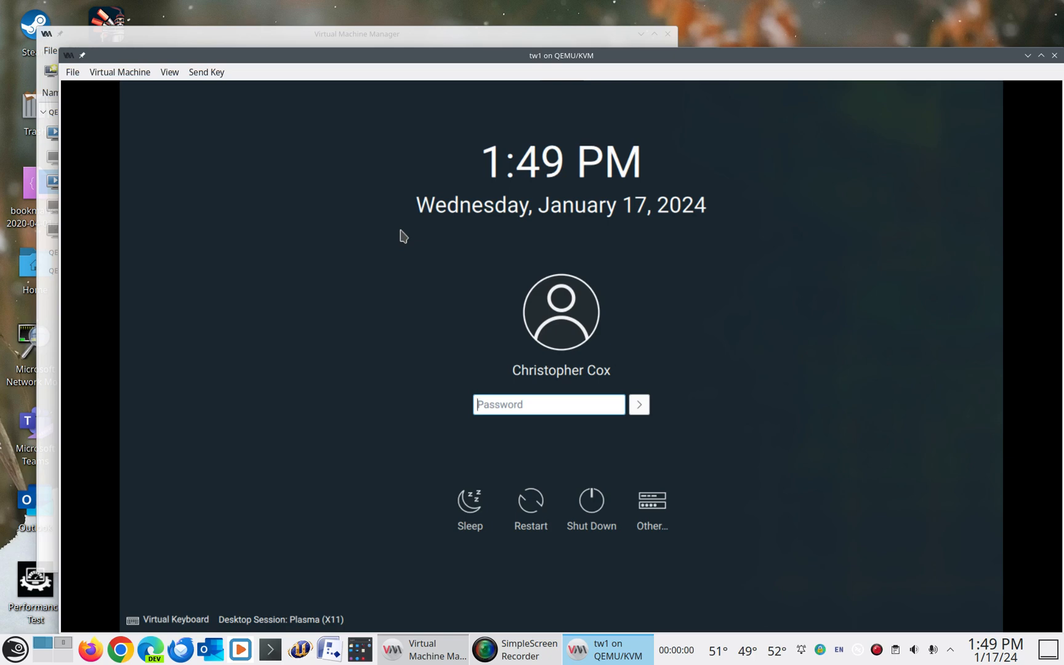
{"action": "type", "text": "password"}
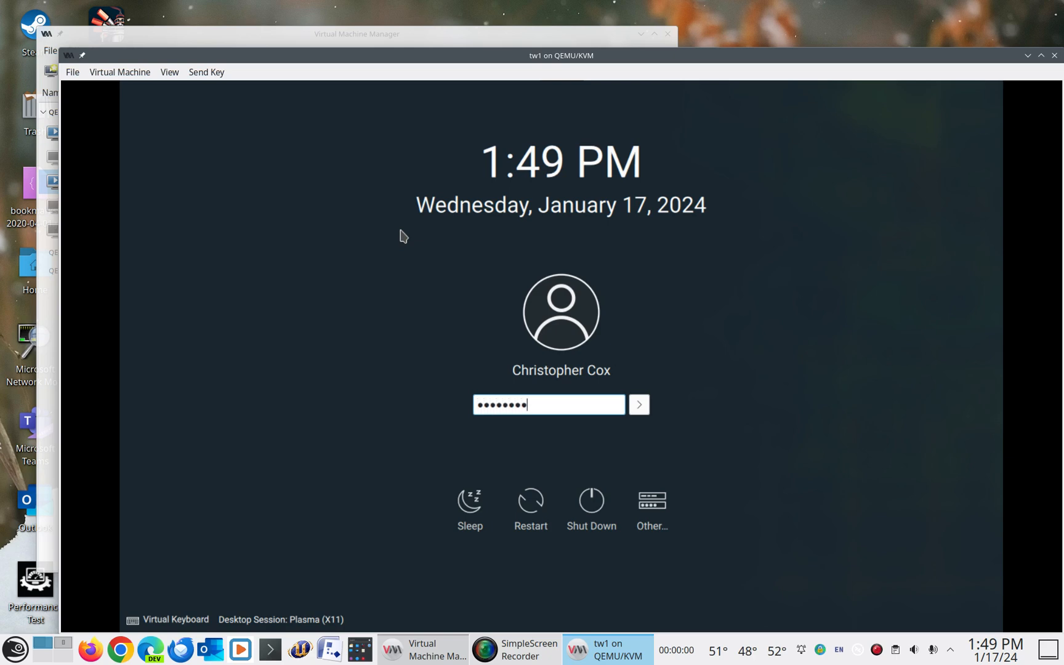
{"action": "left_click", "coordinate": [637, 404]}
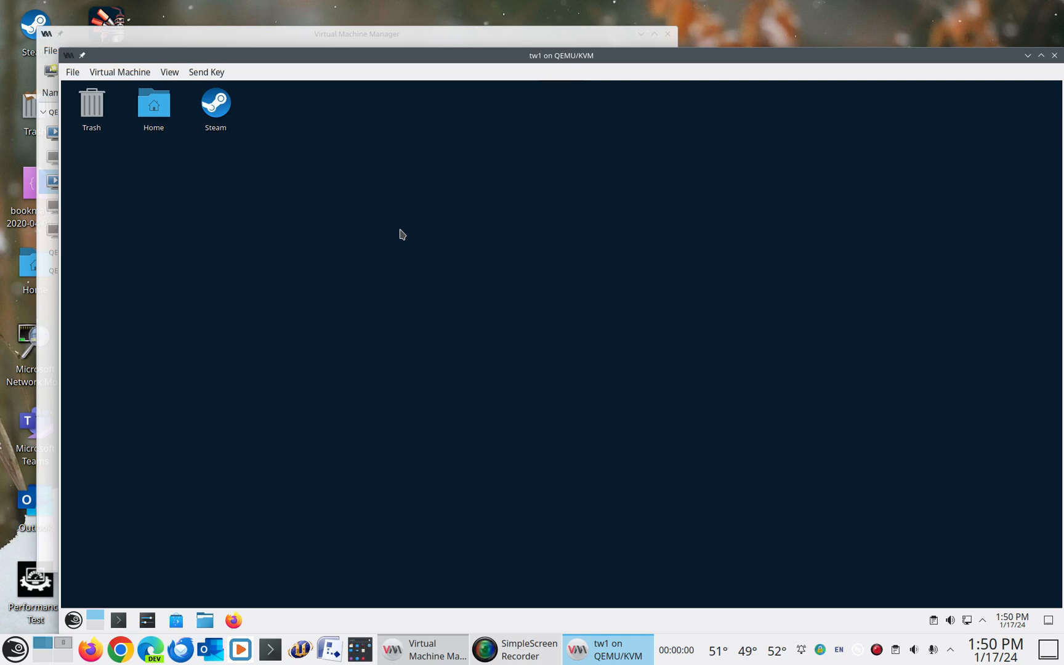
{"action": "mouse_move", "coordinate": [281, 501]}
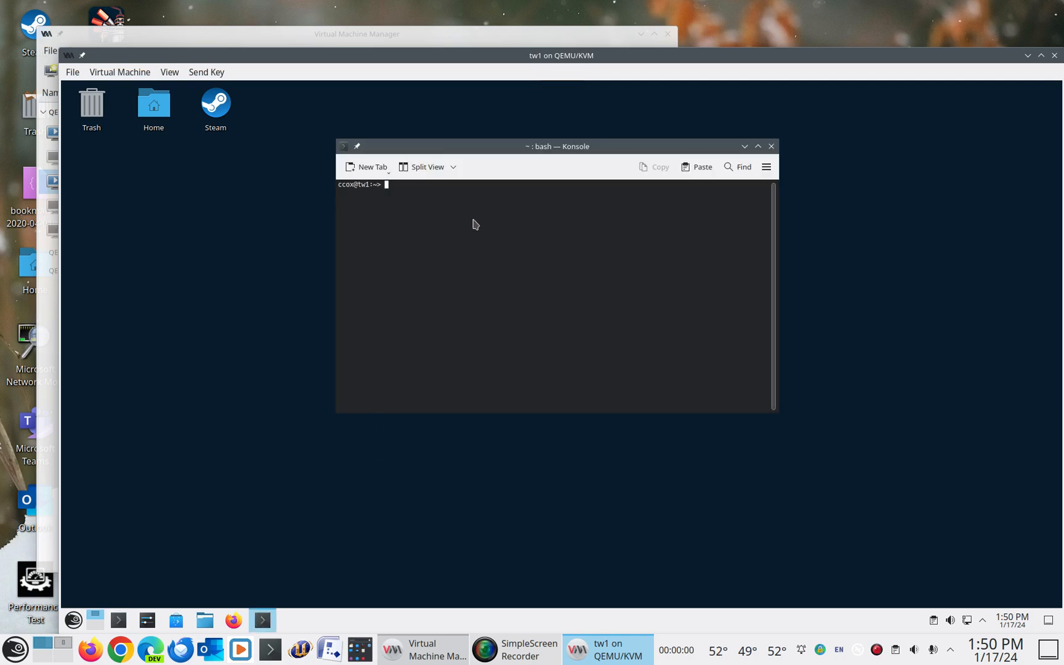
{"action": "mouse_move", "coordinate": [455, 269]}
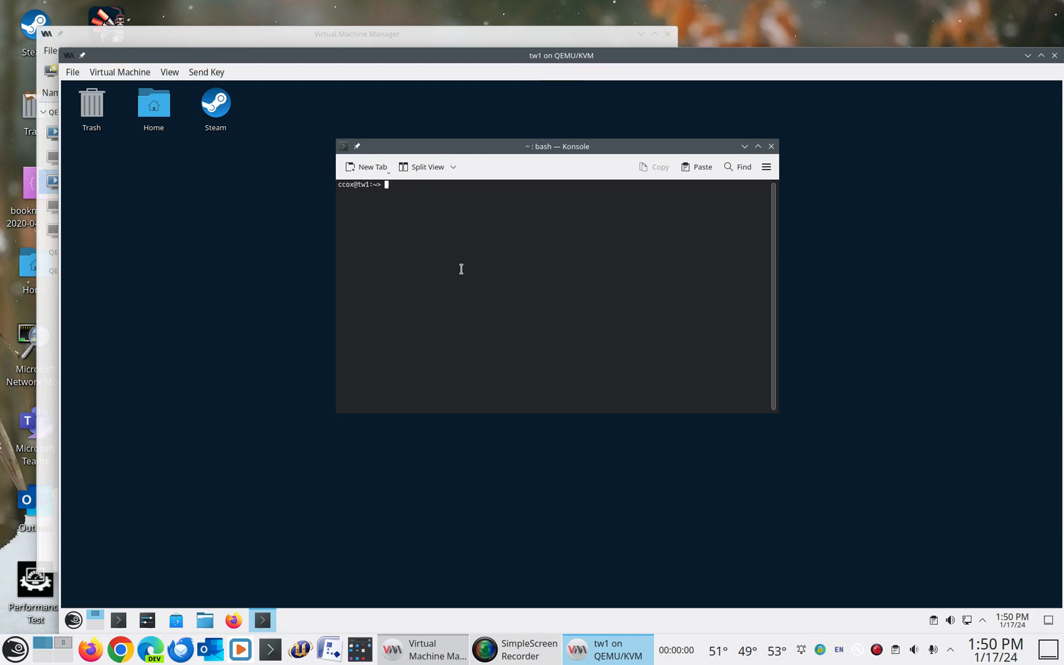
Reposition and enlarge the Konsole window inside the guest
{"action": "left_click_drag", "start_coordinate": [557, 146], "coordinate": [467, 174]}
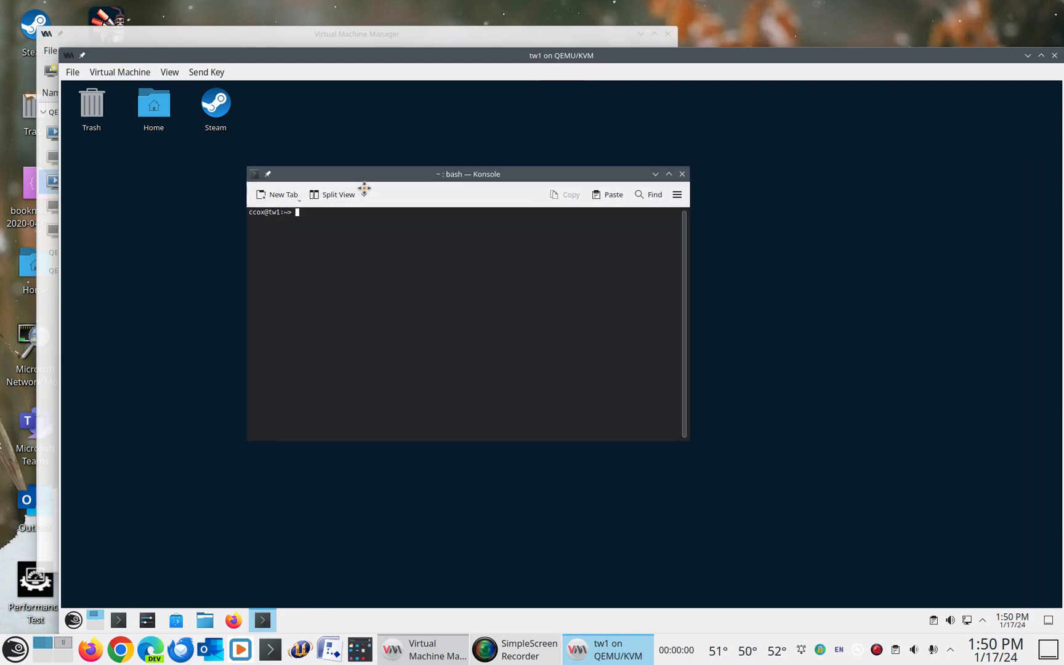
{"action": "left_click_drag", "start_coordinate": [466, 173], "coordinate": [447, 192]}
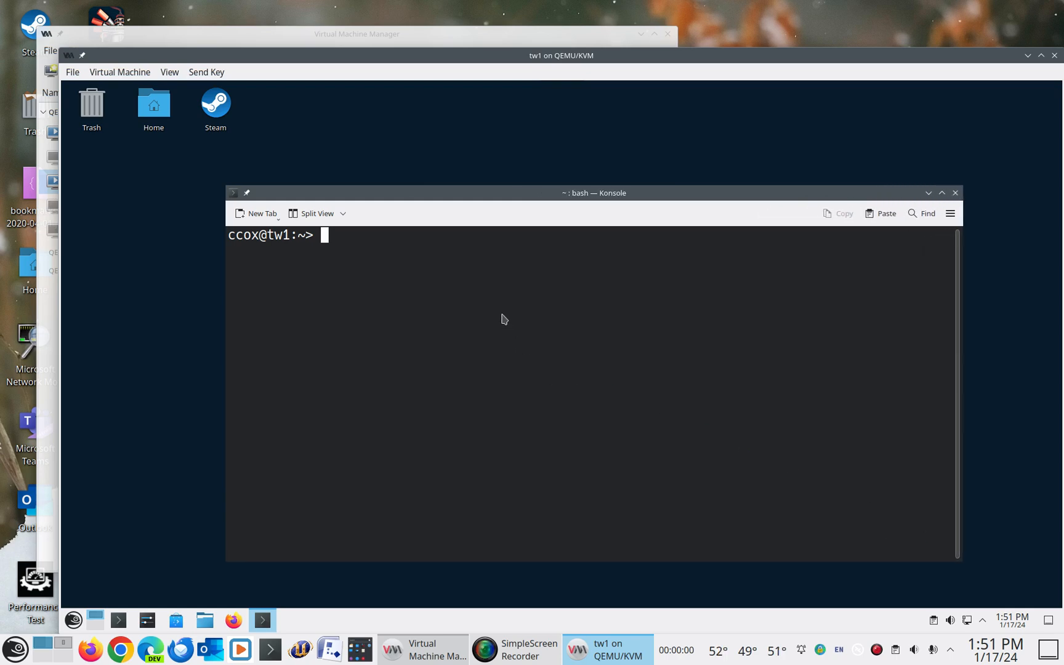
Enter 'sudo zypper dup' at the bash prompt to start a distribution upgrade
{"action": "type", "text": "su"}
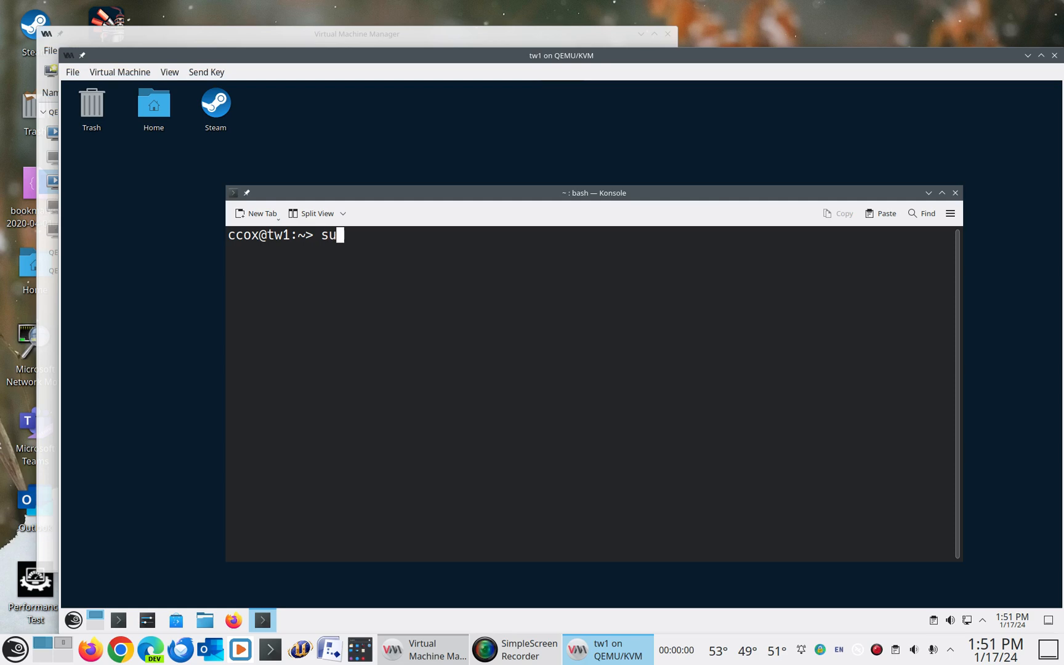
{"action": "type", "text": "do"}
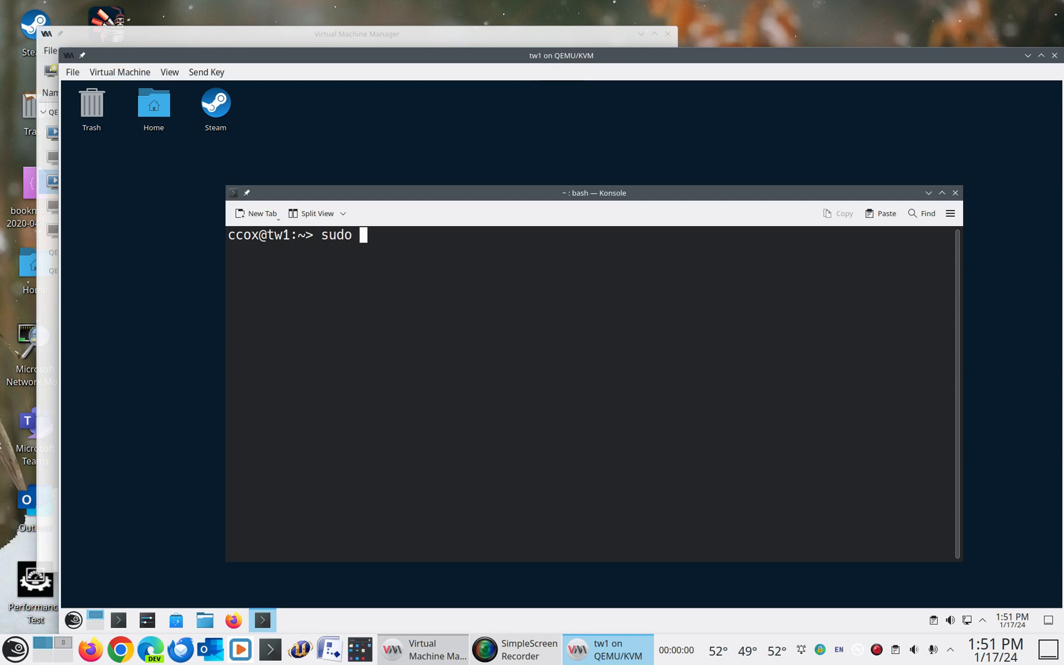
{"action": "type", "text": "zypper d"}
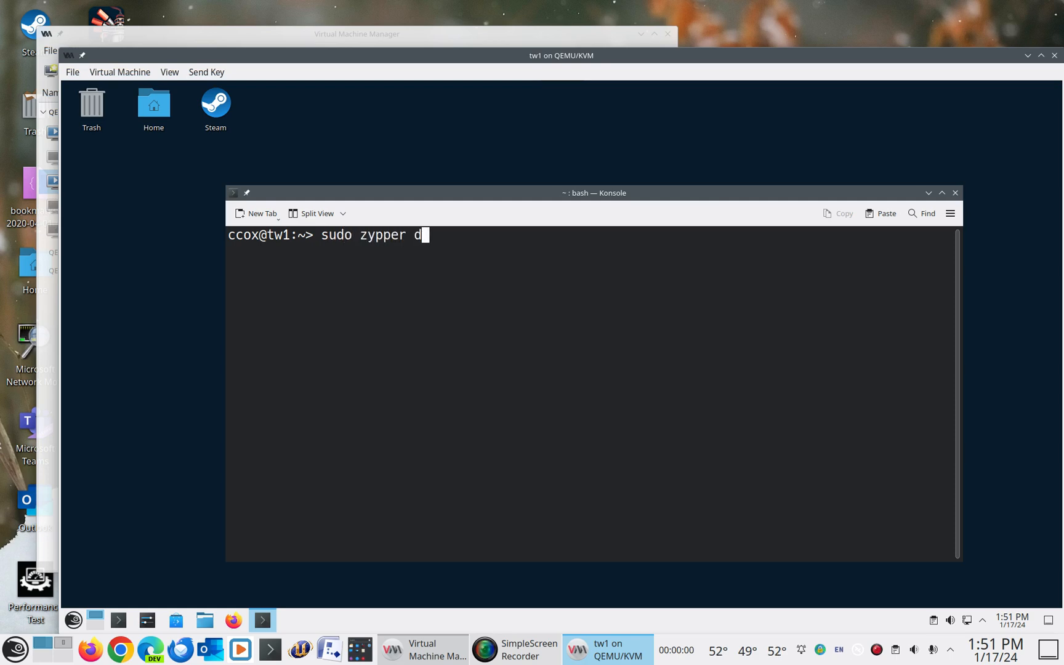
{"action": "type", "text": "up"}
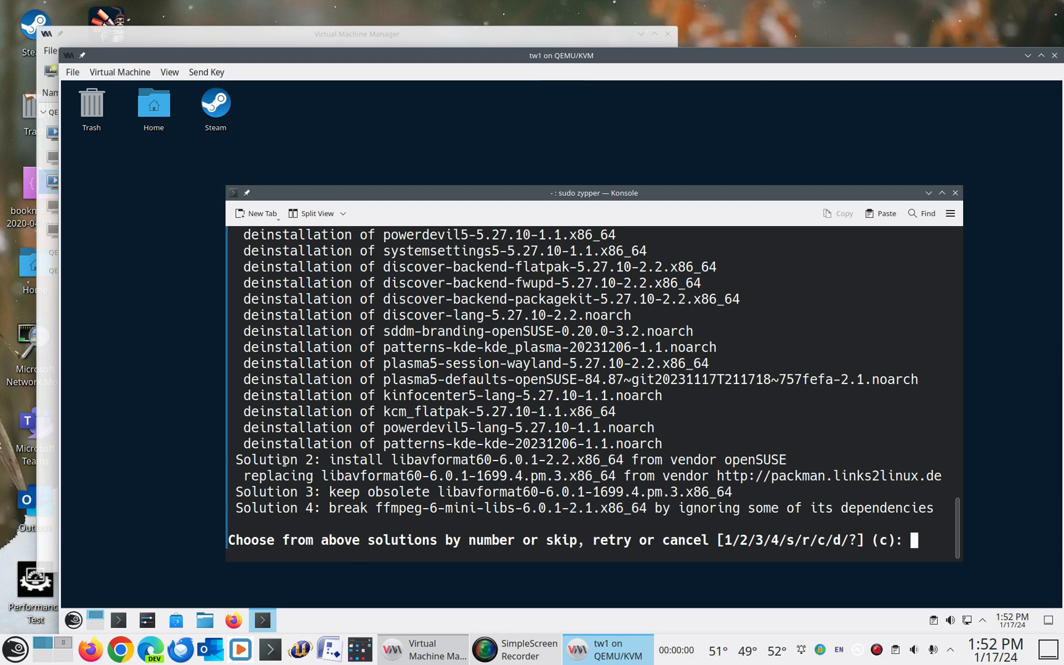
Scroll Konsole back to the 'nothing provides this-is-only-for-build-envs' problem for ffmpeg-6-mini-libs
{"action": "double_click", "coordinate": [363, 475]}
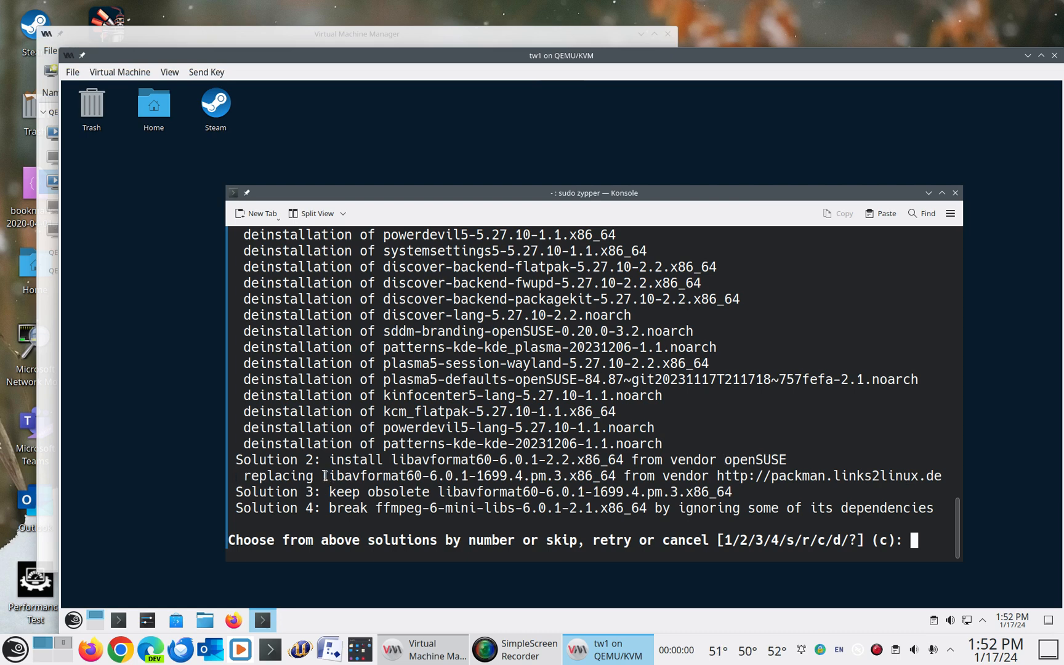
{"action": "left_click_drag", "start_coordinate": [324, 475], "coordinate": [760, 476]}
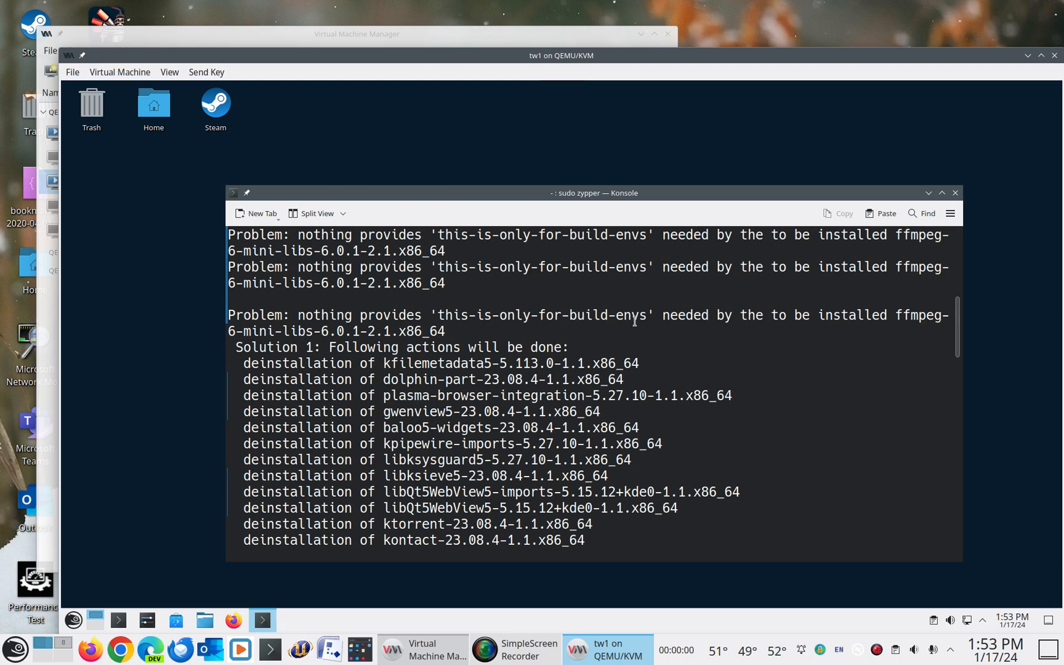
{"action": "mouse_move", "coordinate": [824, 316]}
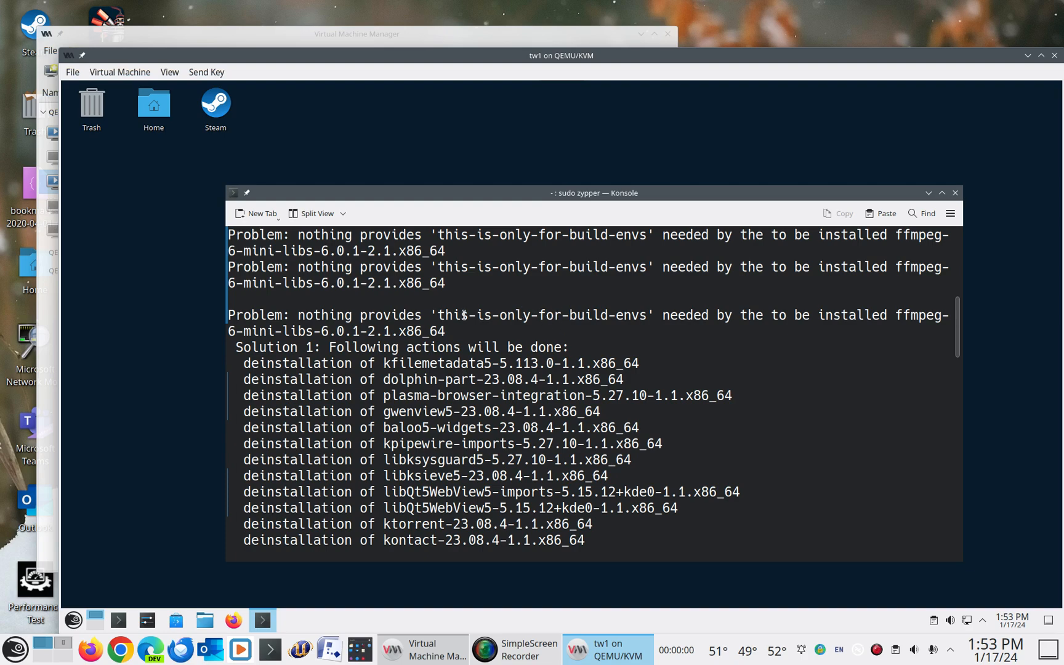
Scroll down through the KDE packages Solution 1 would deinstall, ending at the bash prompt
{"action": "scroll", "scroll_direction": "down", "scroll_amount": 3}
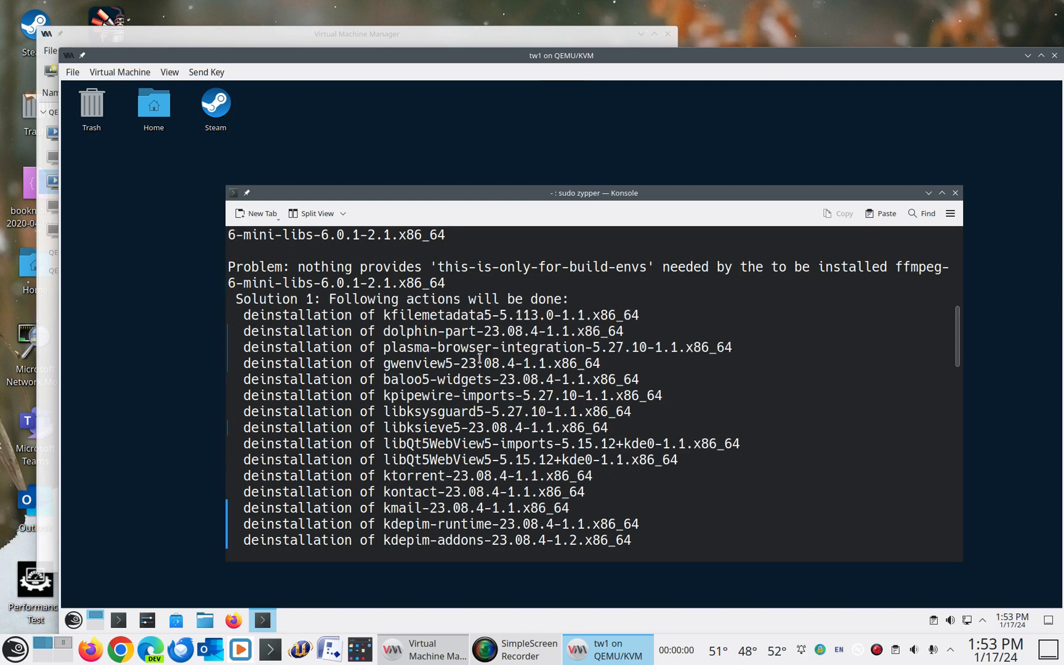
{"action": "scroll", "scroll_direction": "down", "scroll_amount": 3}
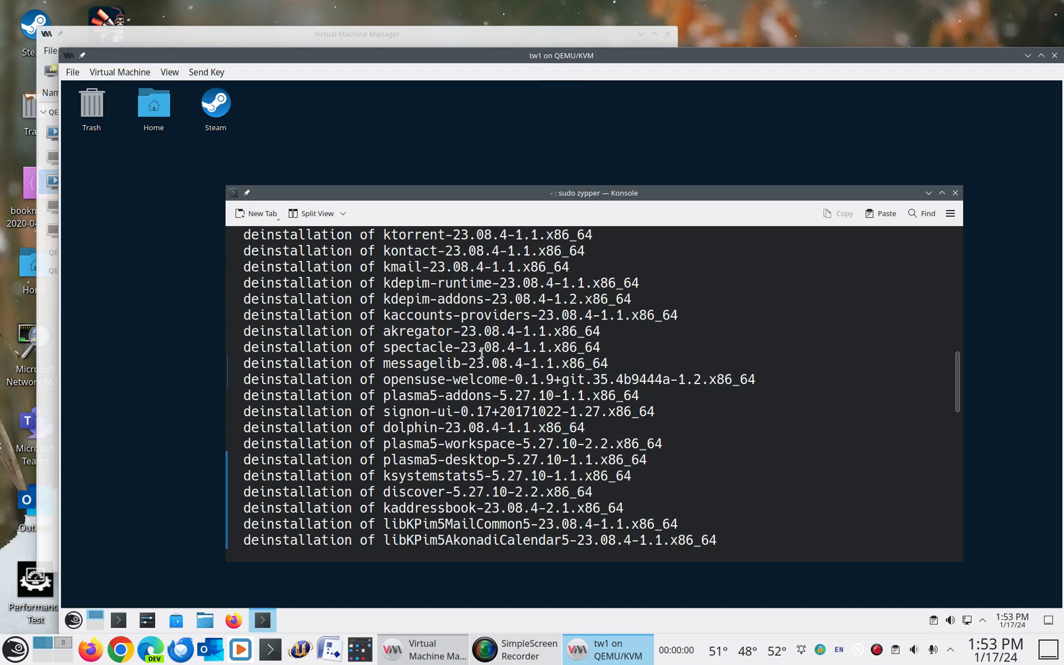
{"action": "scroll", "scroll_direction": "down", "scroll_amount": 3}
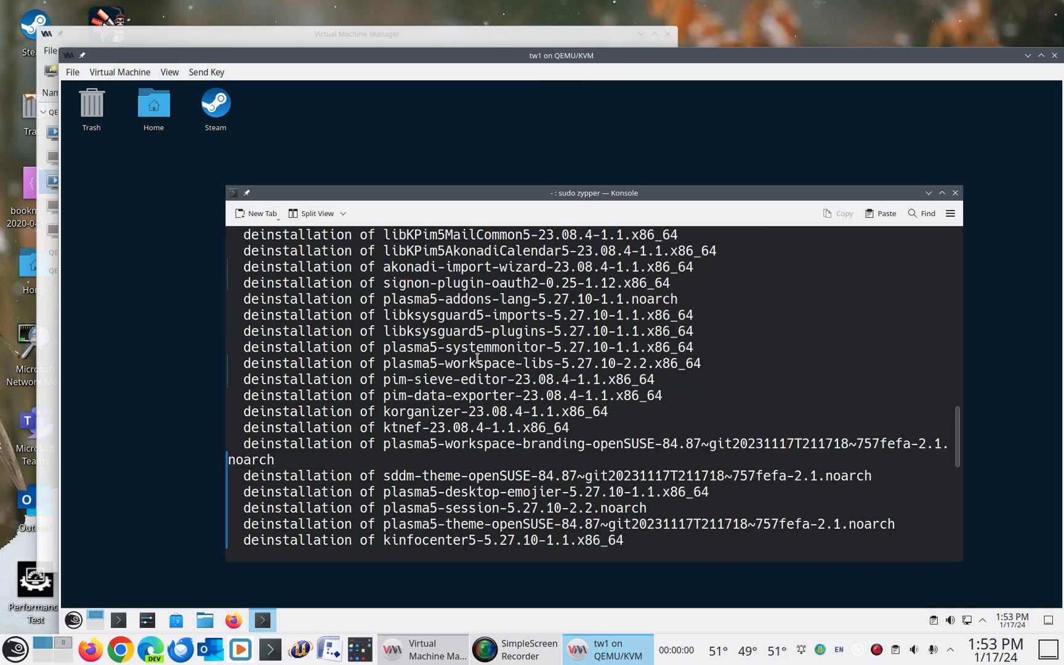
{"action": "scroll", "scroll_direction": "down", "scroll_amount": 3}
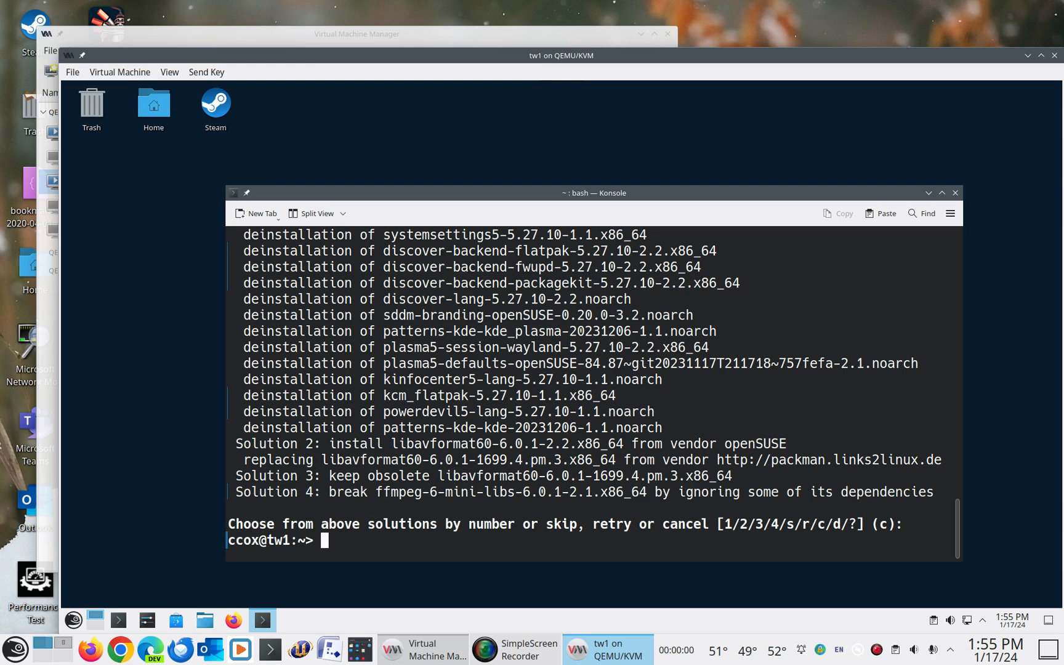
{"action": "mouse_move", "coordinate": [828, 586]}
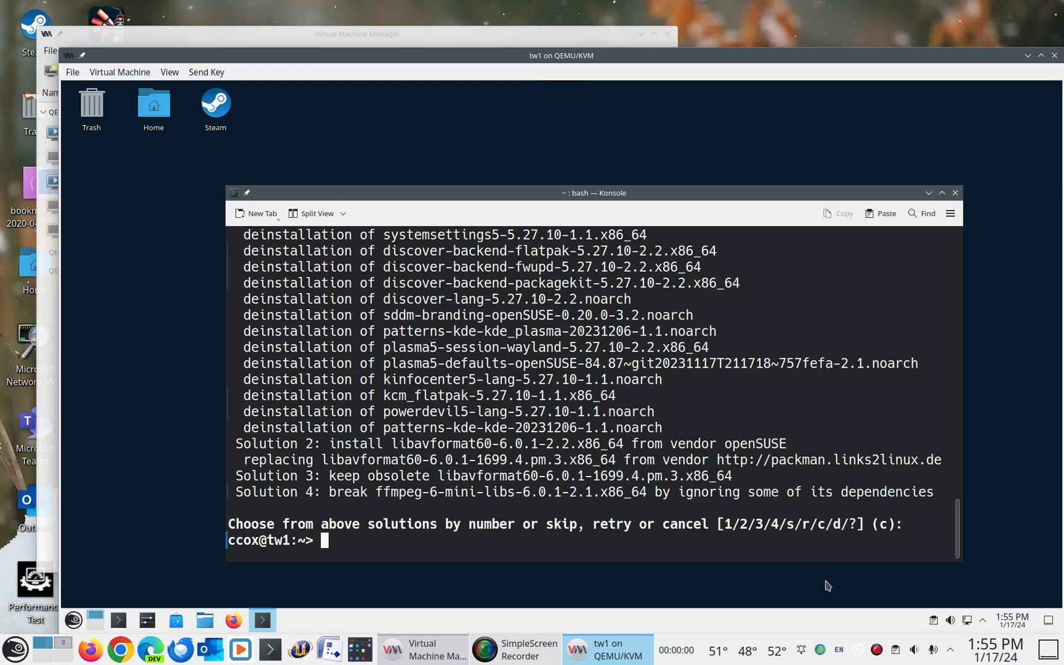